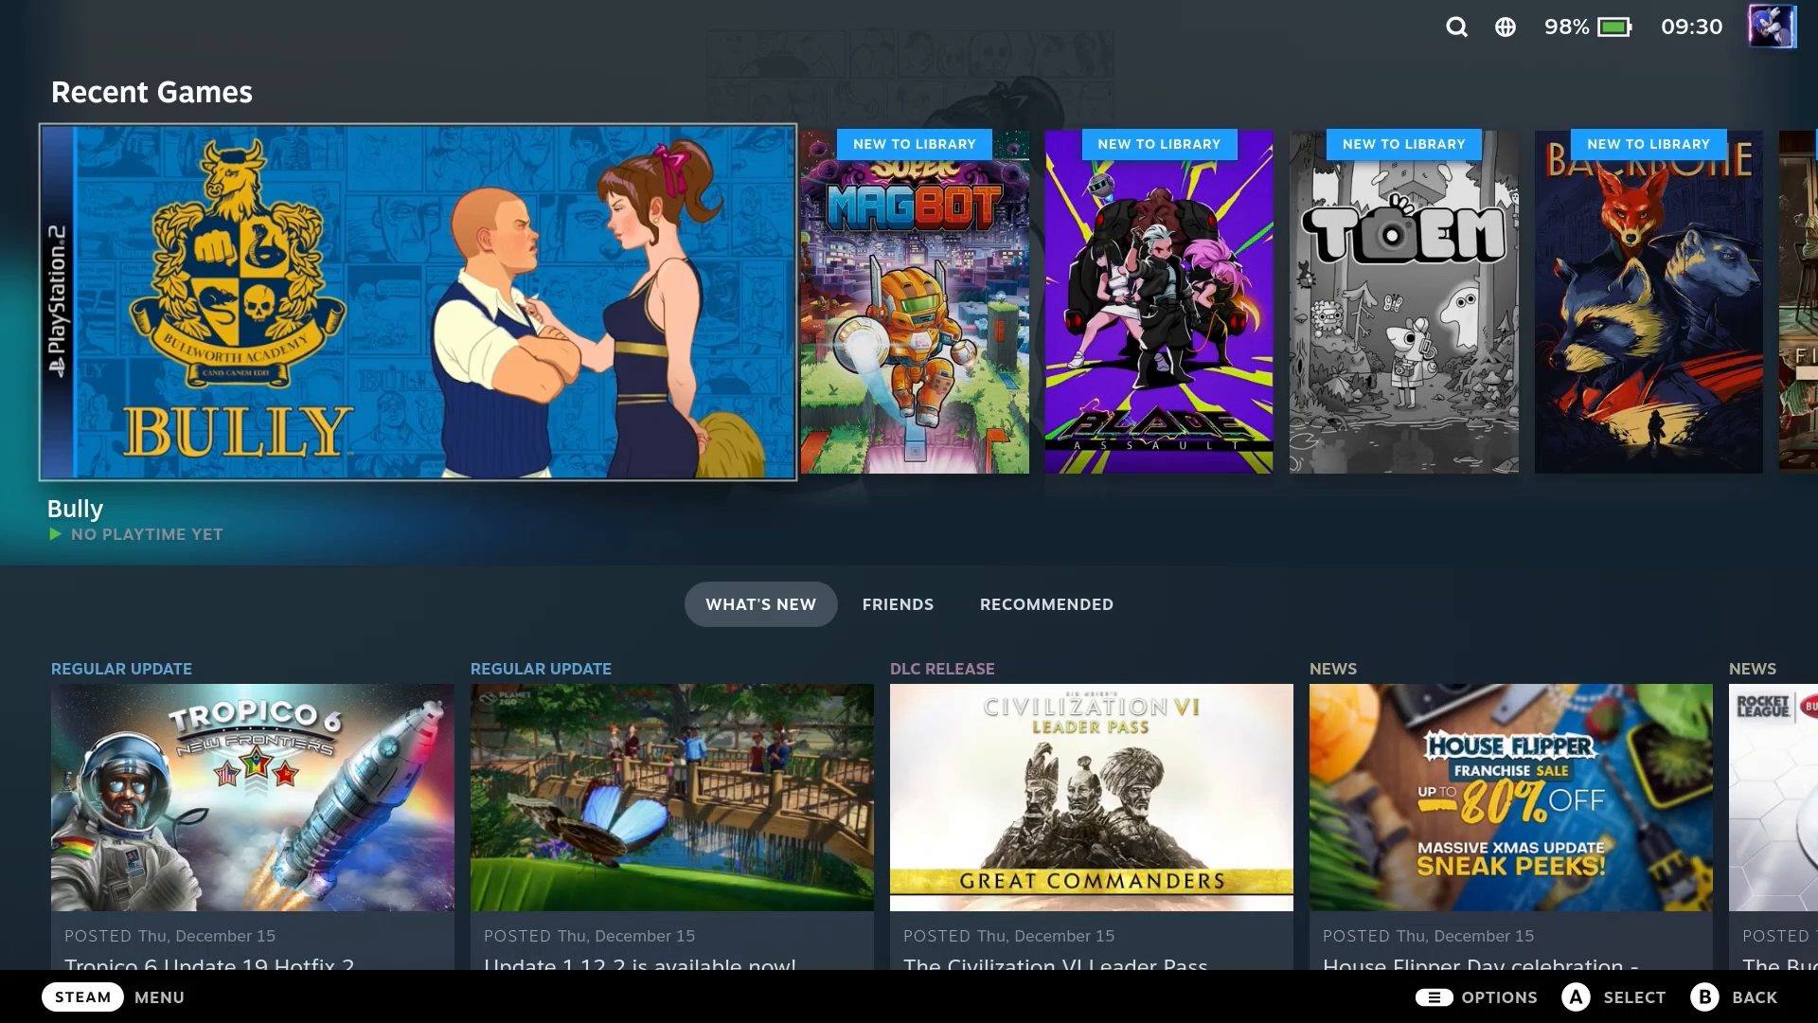
Back in Gaming Mode, pick ProtonUp-Qt from Library > Non-Steam to show its page.
click(82, 996)
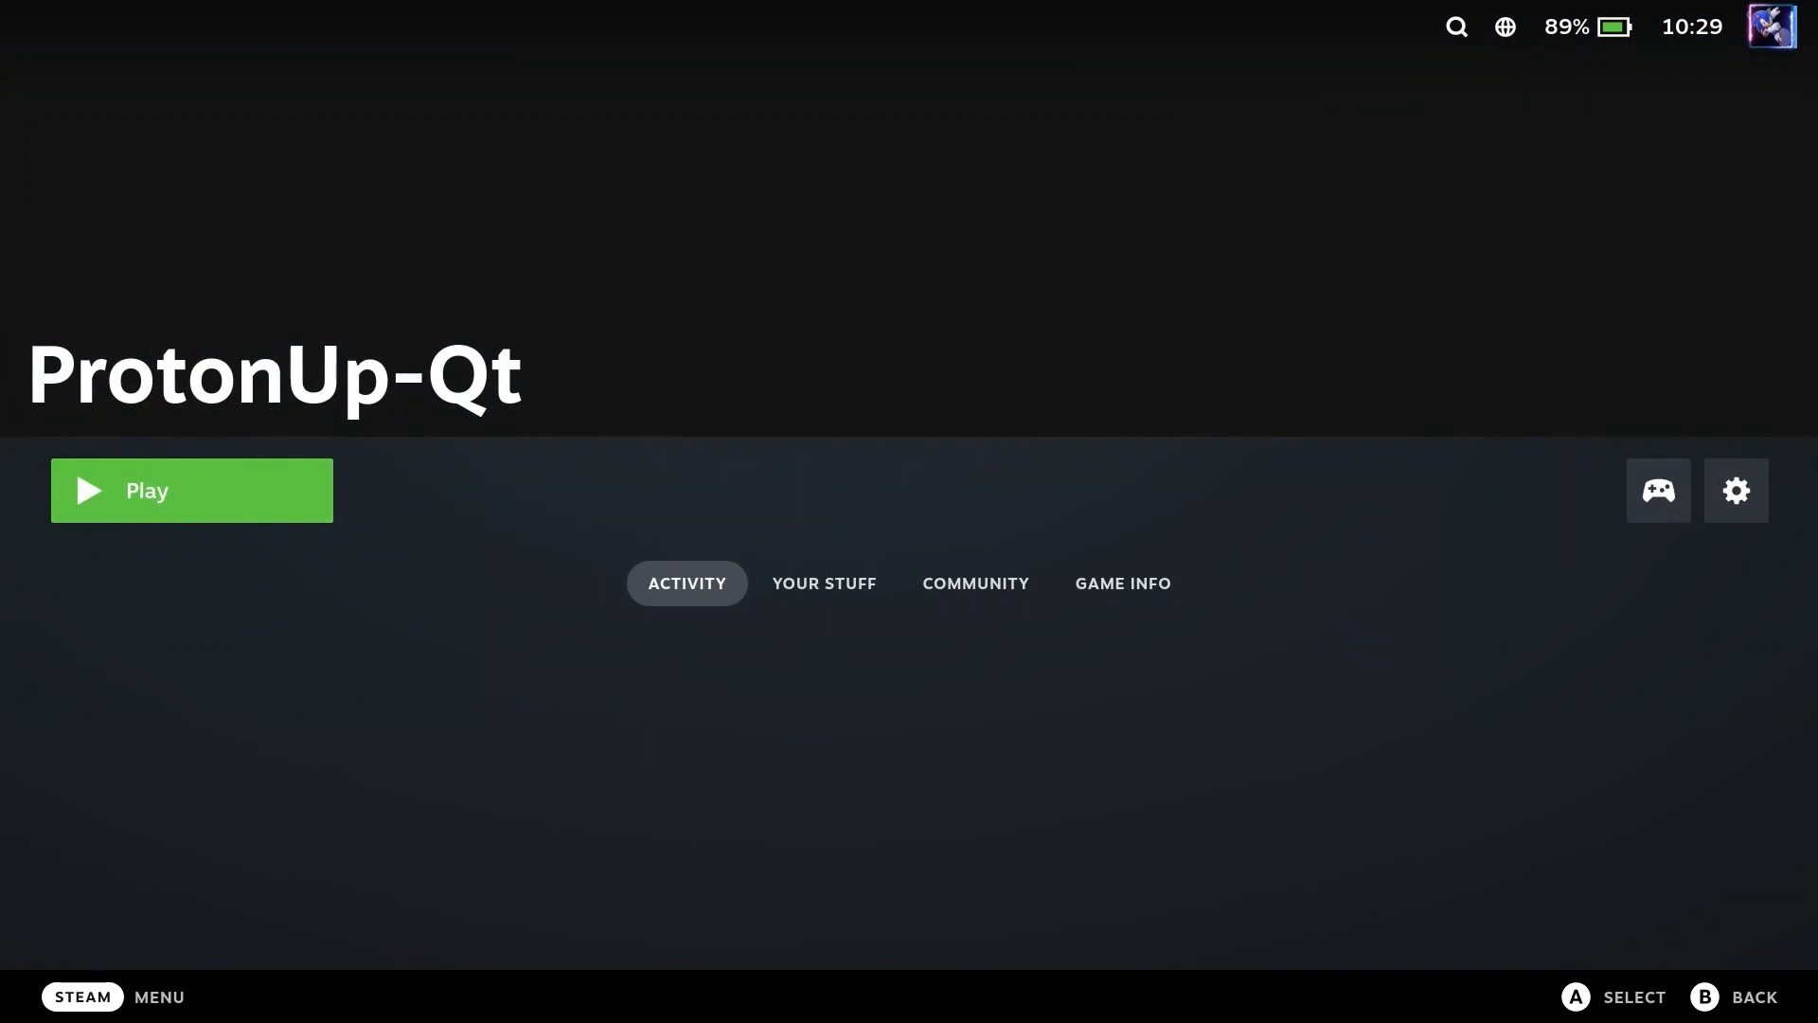
click(1657, 489)
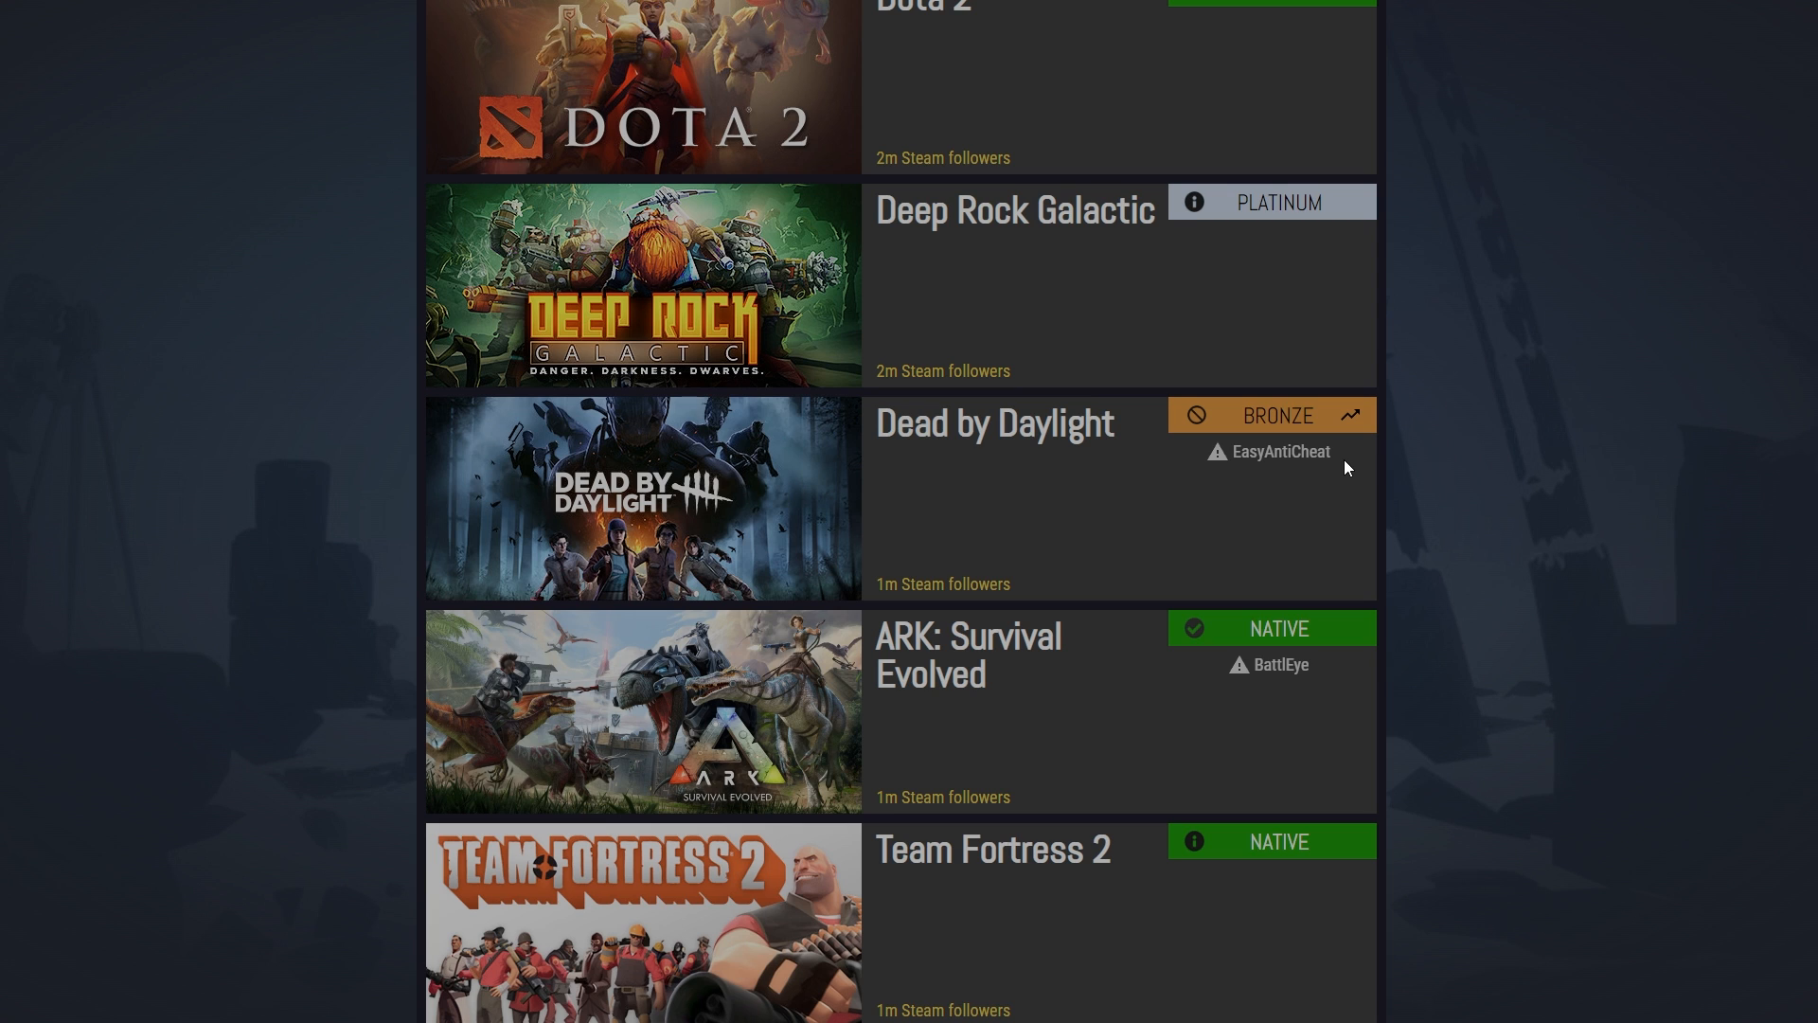
Scroll up ProtonDB's popular list to PUBG (Borked), GTA V (Gold) and Counter-Strike (Native).
scroll(up, 3)
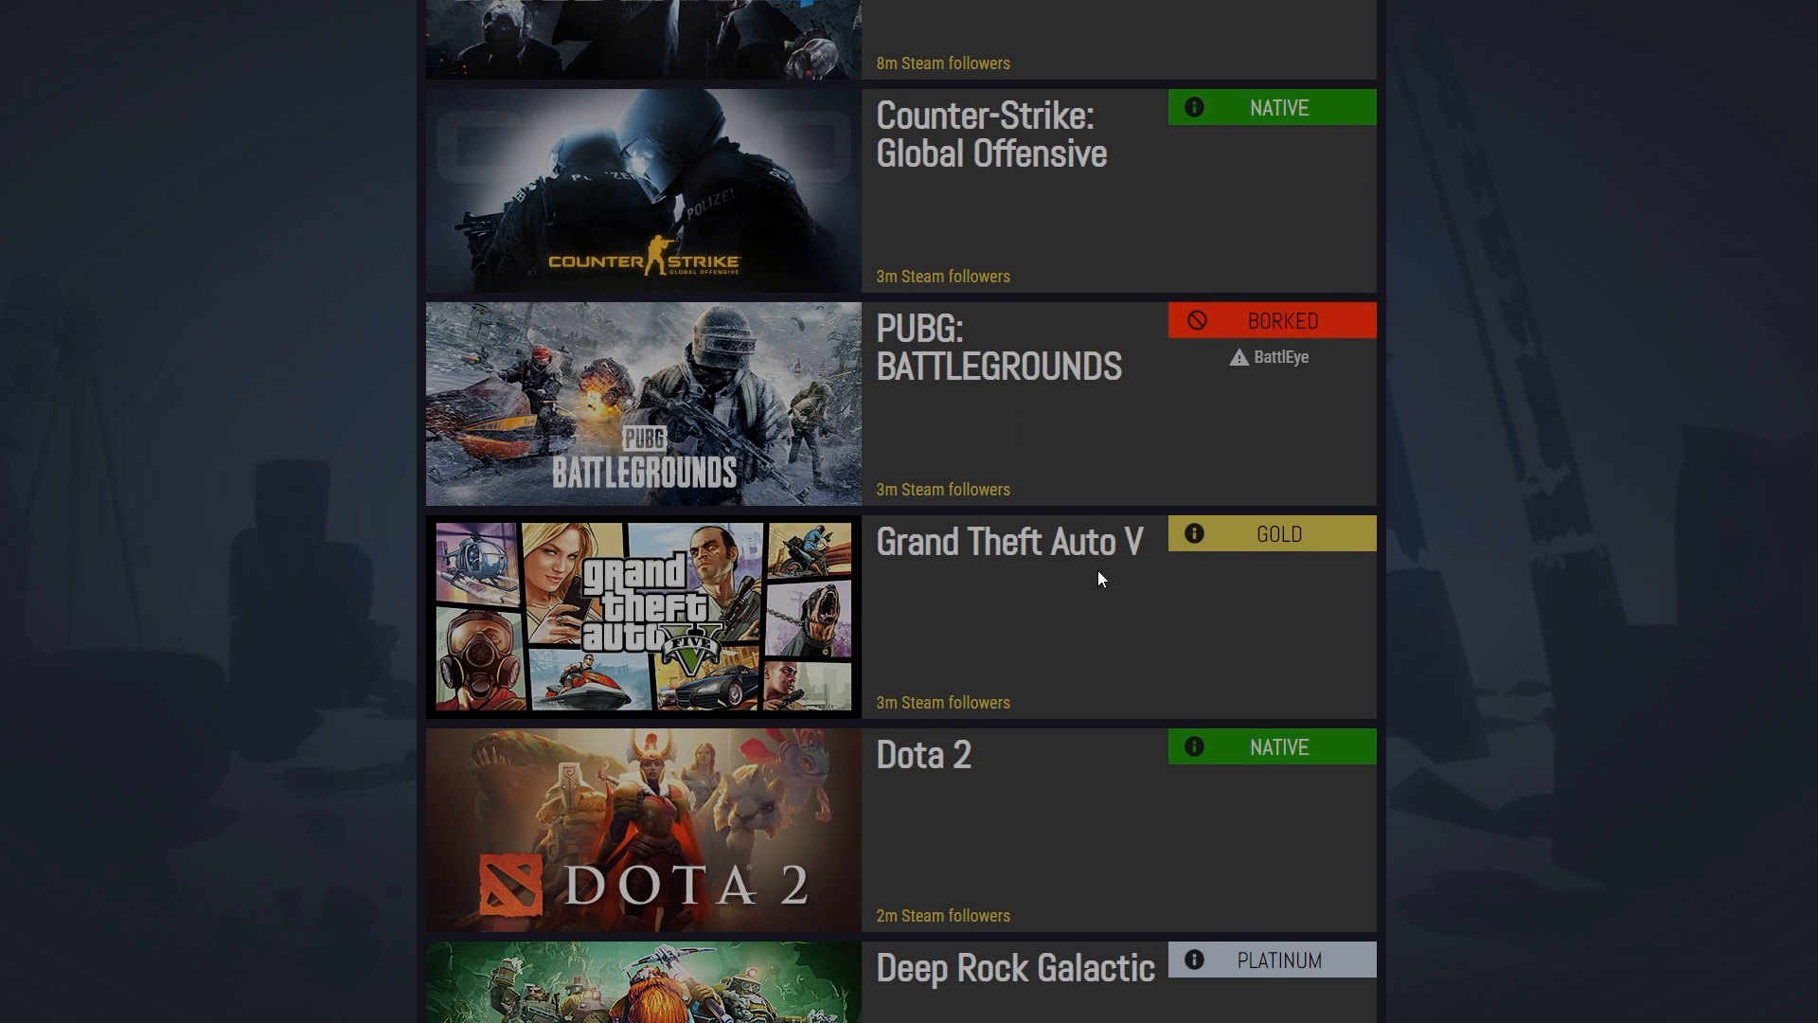